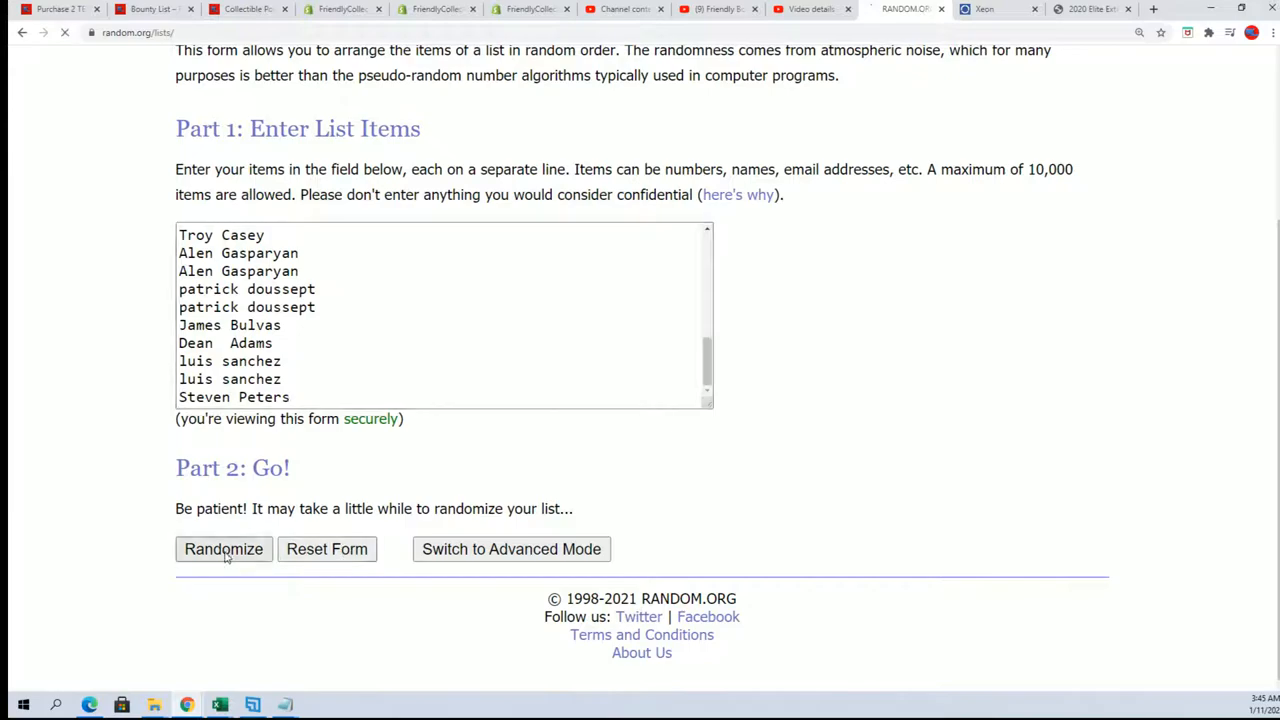
# Shuffle the 32 owner names six times and copy the final randomized order.
pyautogui.click(224, 548)
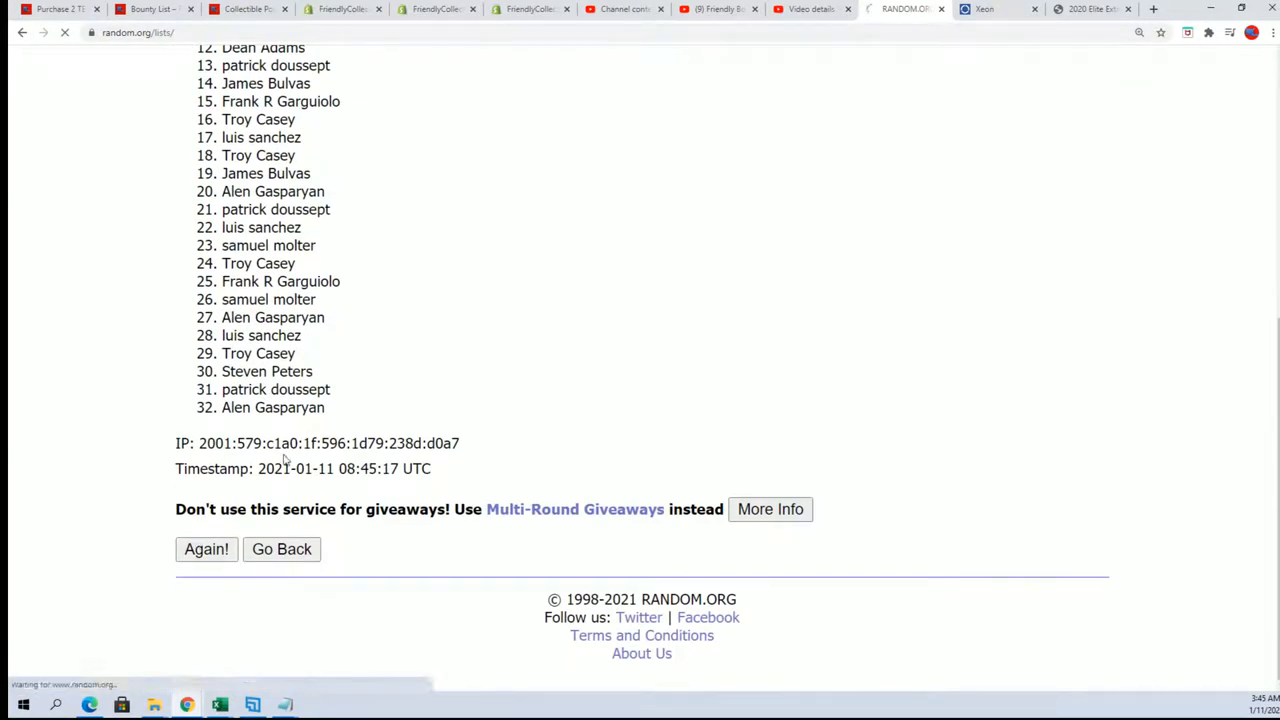
pyautogui.click(206, 548)
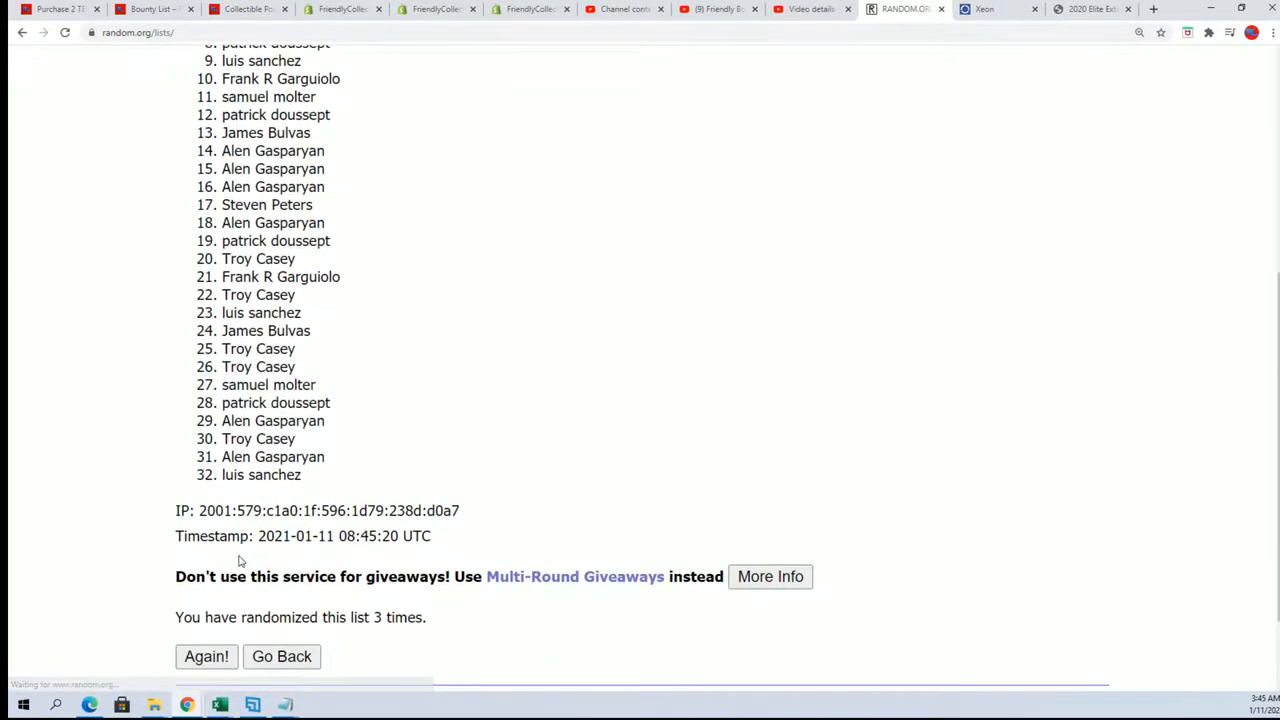
pyautogui.click(206, 656)
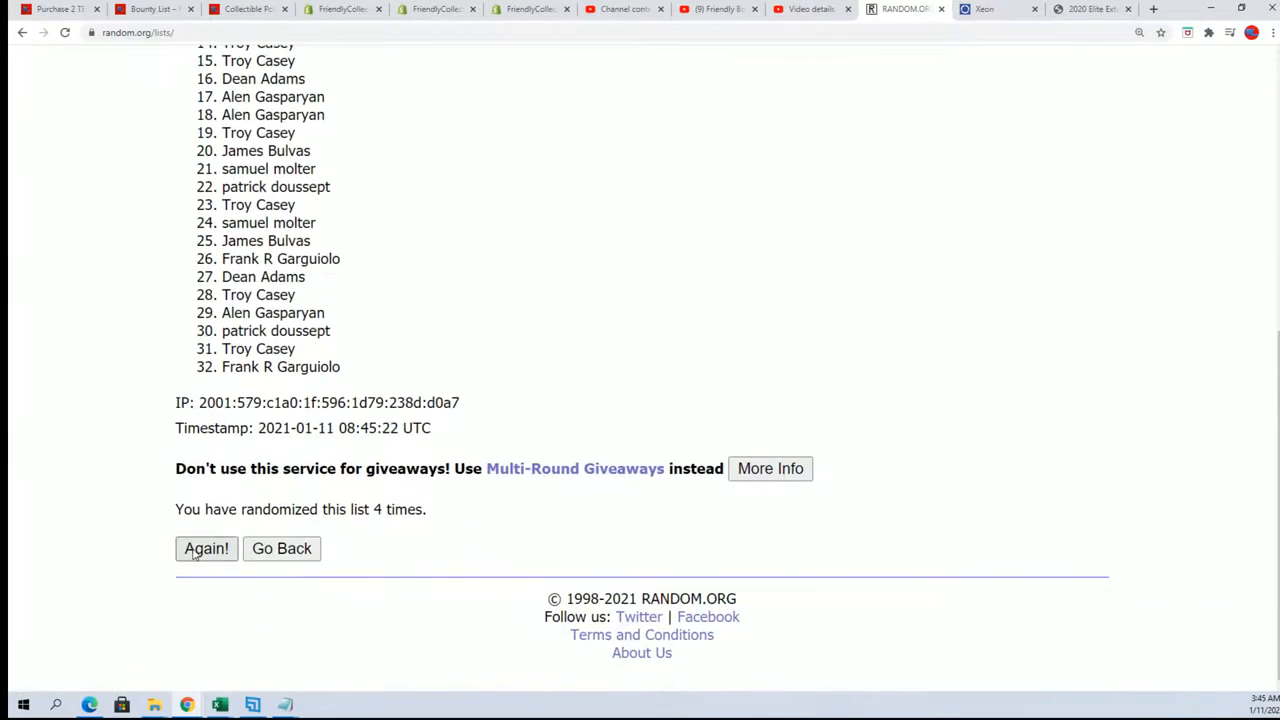
pyautogui.click(206, 548)
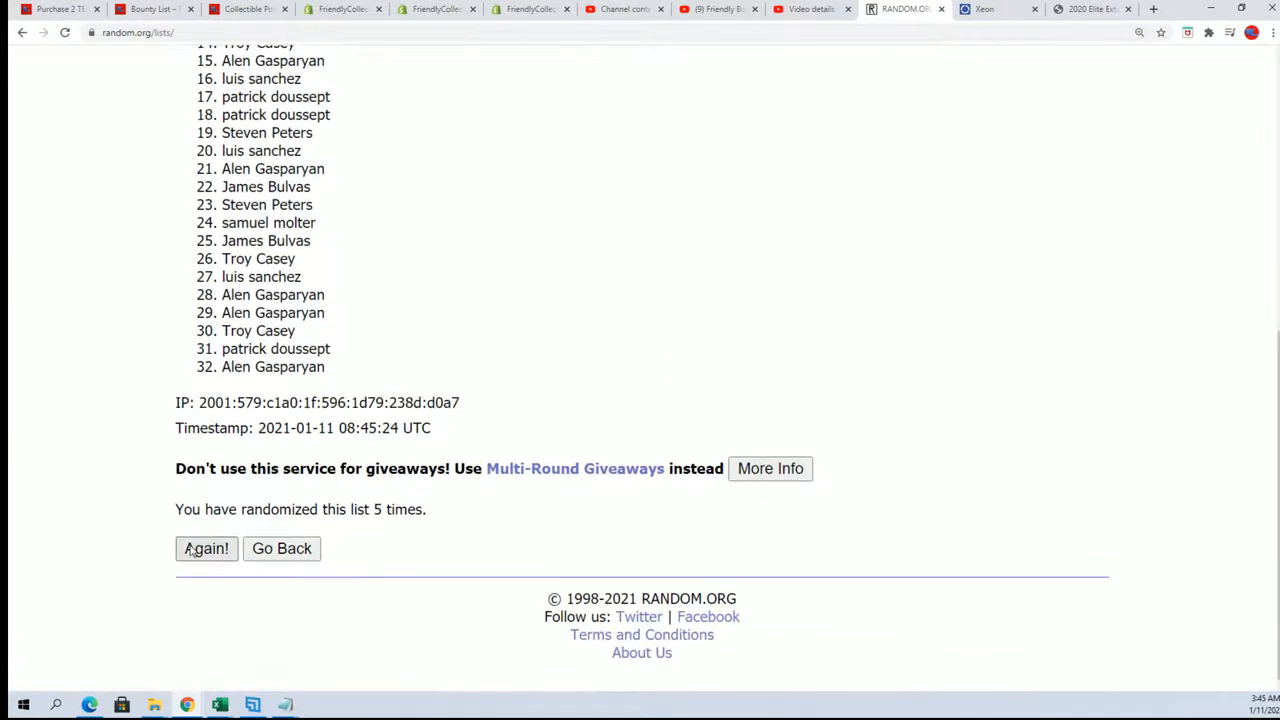
pyautogui.click(206, 548)
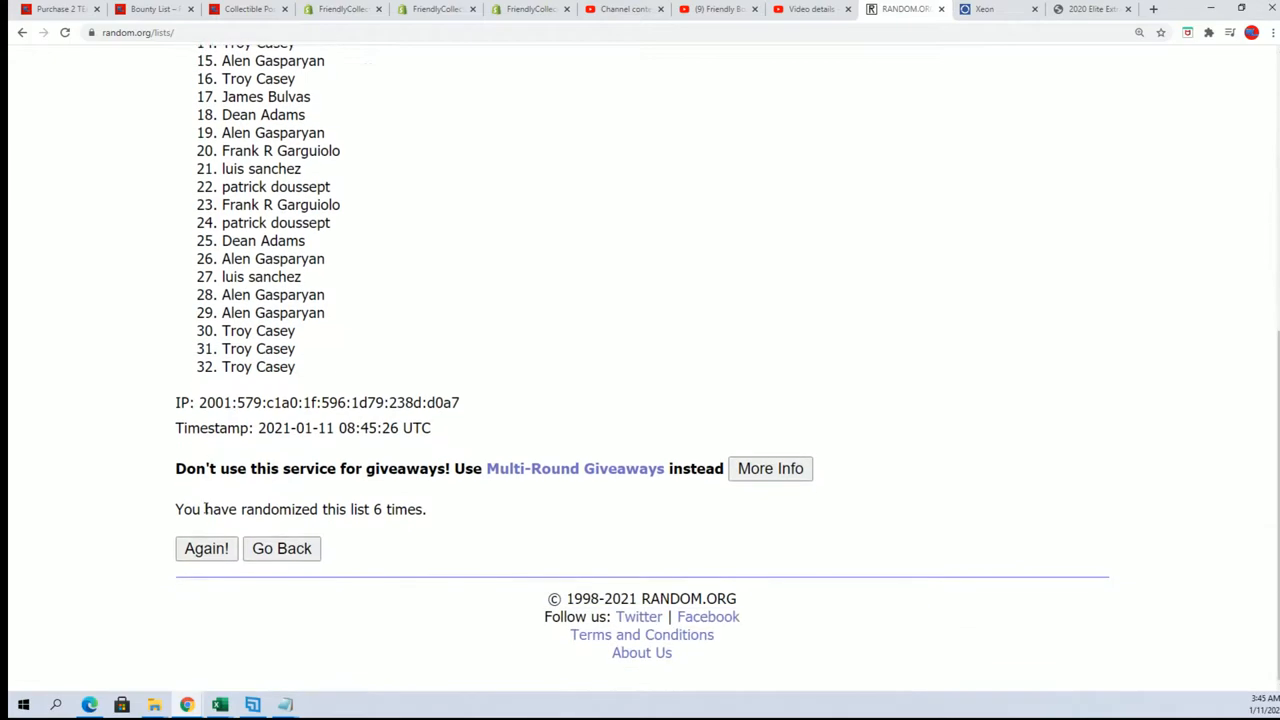
pyautogui.click(206, 548)
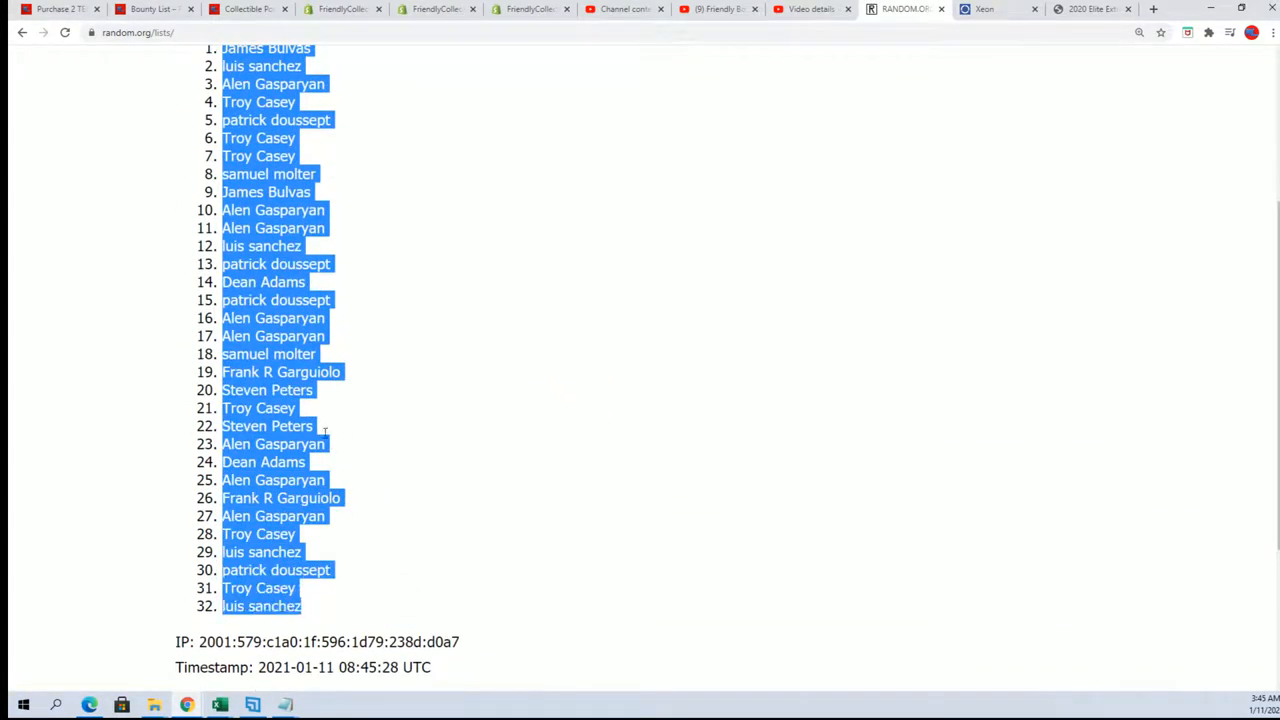
pyautogui.scroll(-3)
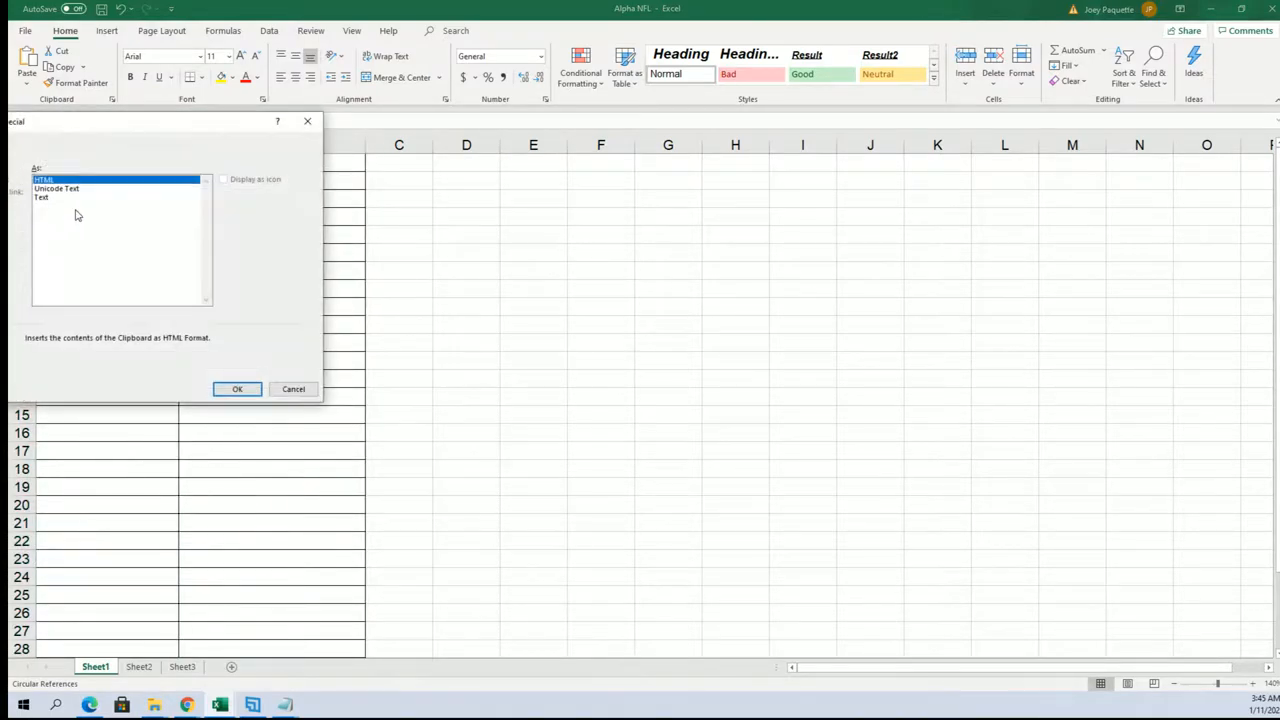
# Paste the shuffled owner names as plain text under OWNER NAMES starting at A2.
pyautogui.click(236, 388)
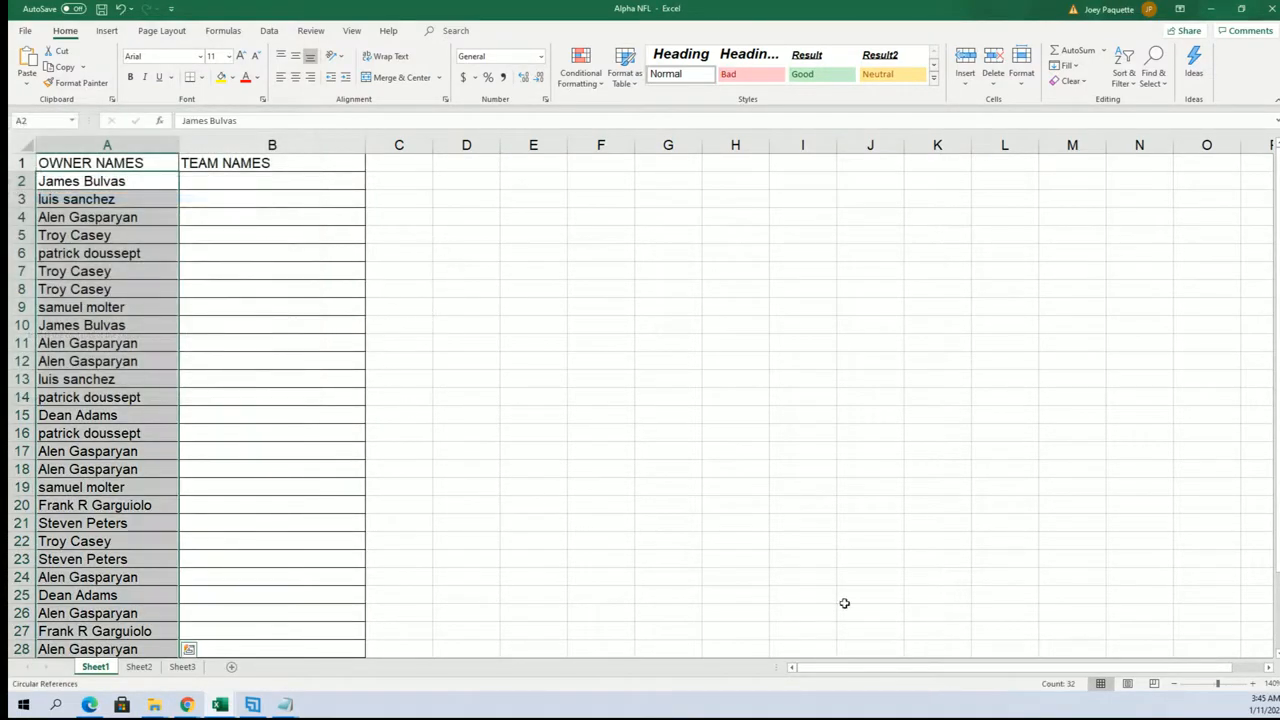
pyautogui.click(1176, 688)
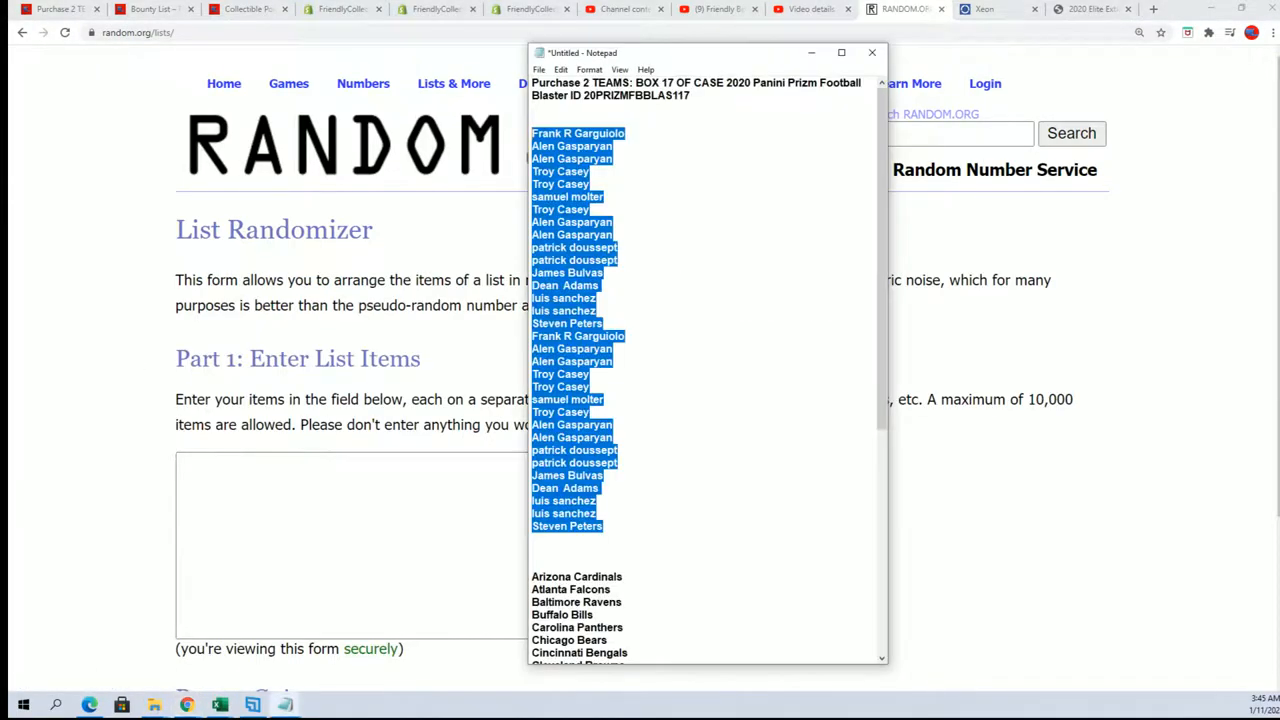
# Scroll the Notepad notes down to the alphabetical NFL team list and copy it.
pyautogui.scroll(-3)
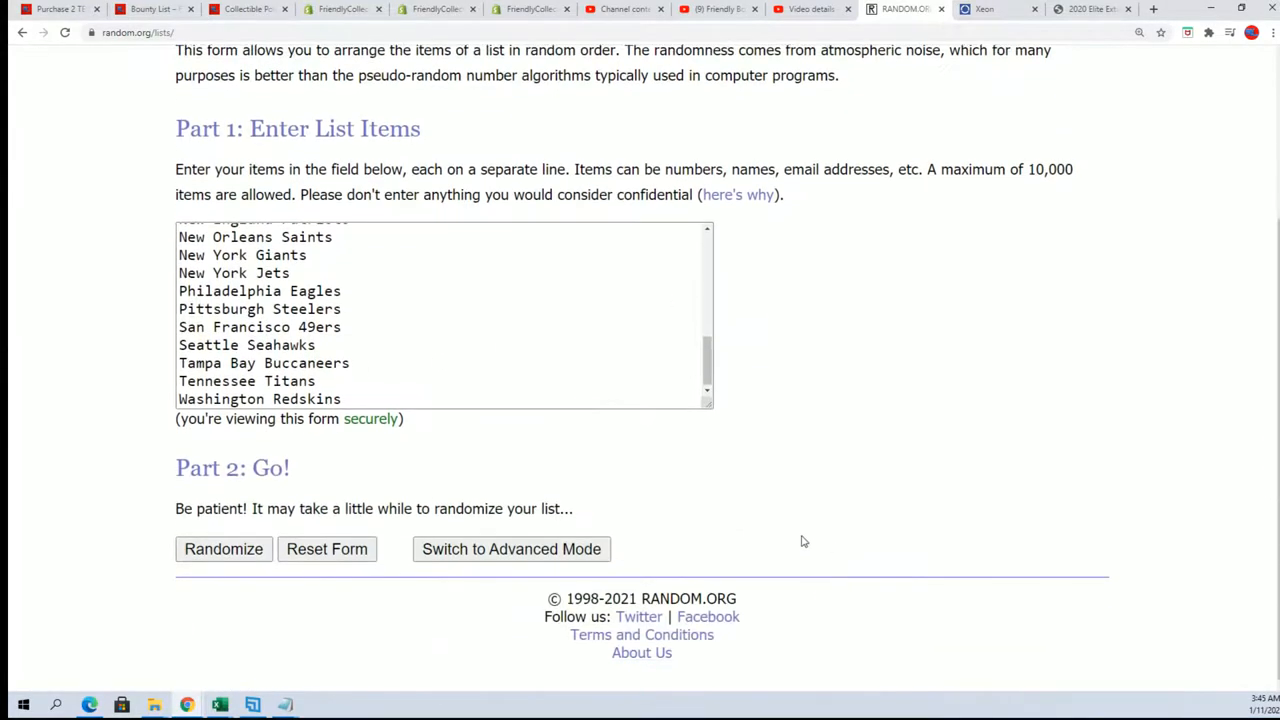
# Shuffle the 32 NFL team names seven times and copy the final randomized order.
pyautogui.click(224, 548)
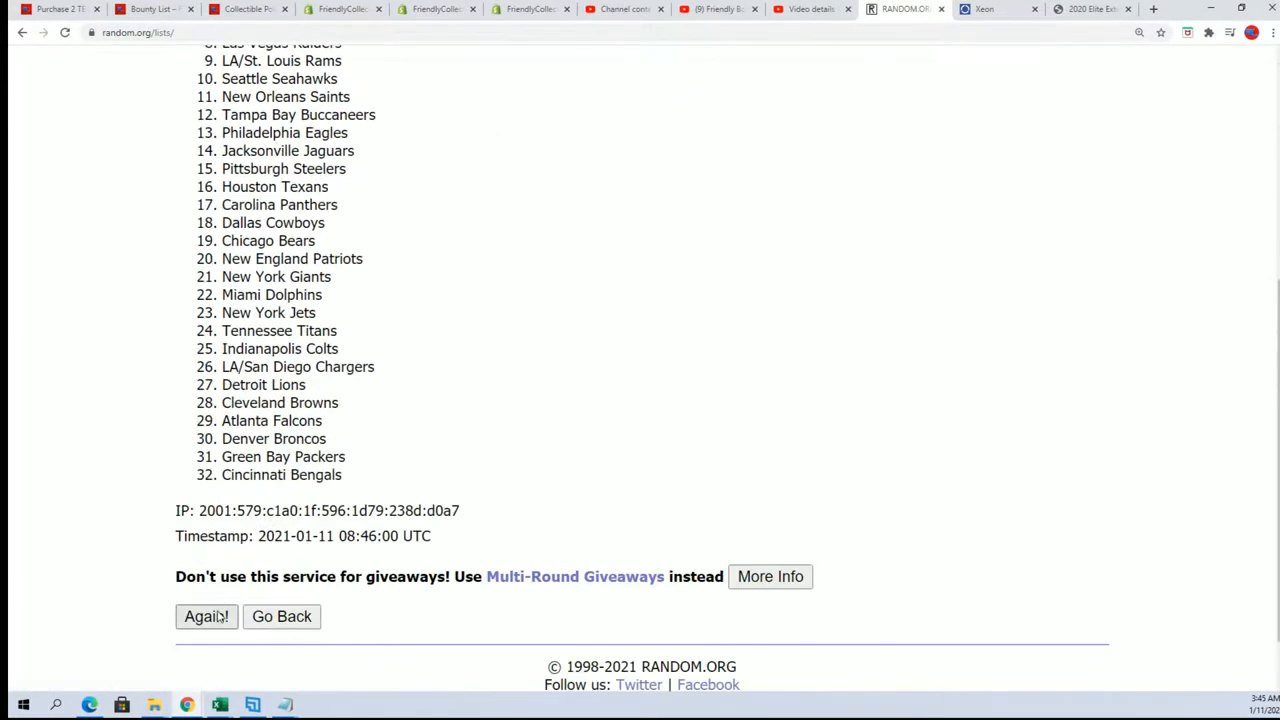
pyautogui.click(206, 616)
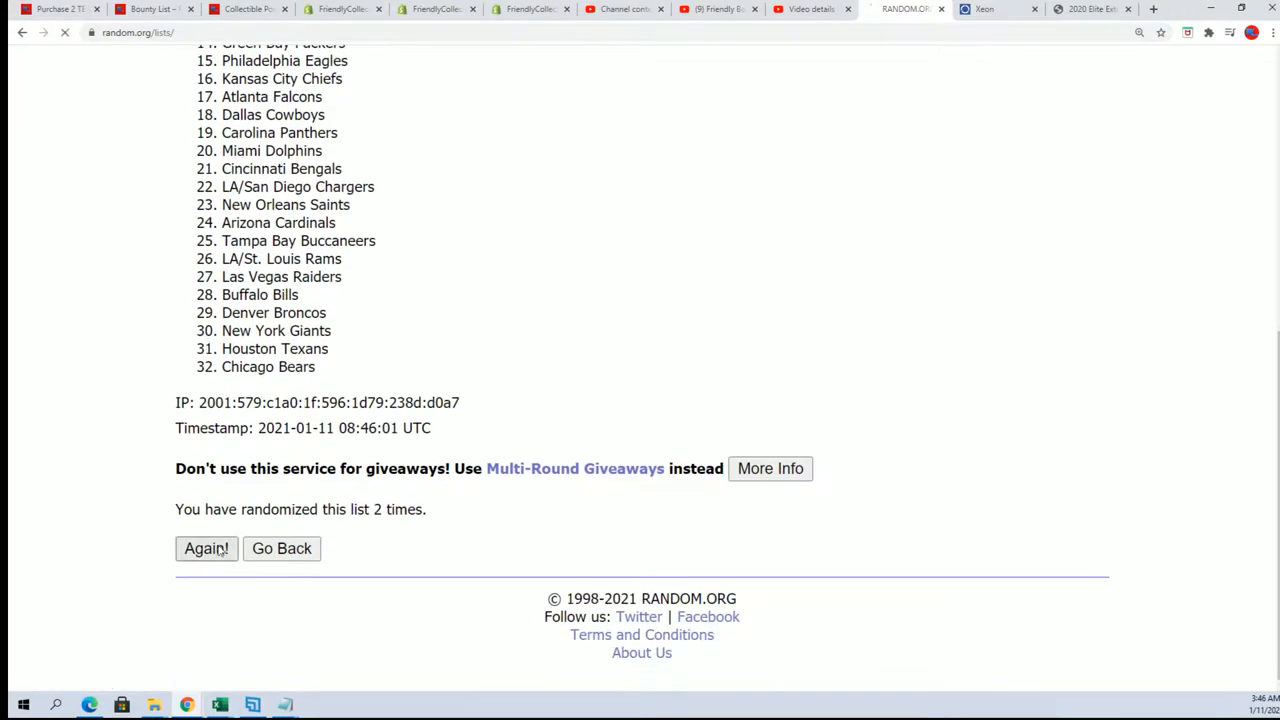
pyautogui.click(206, 548)
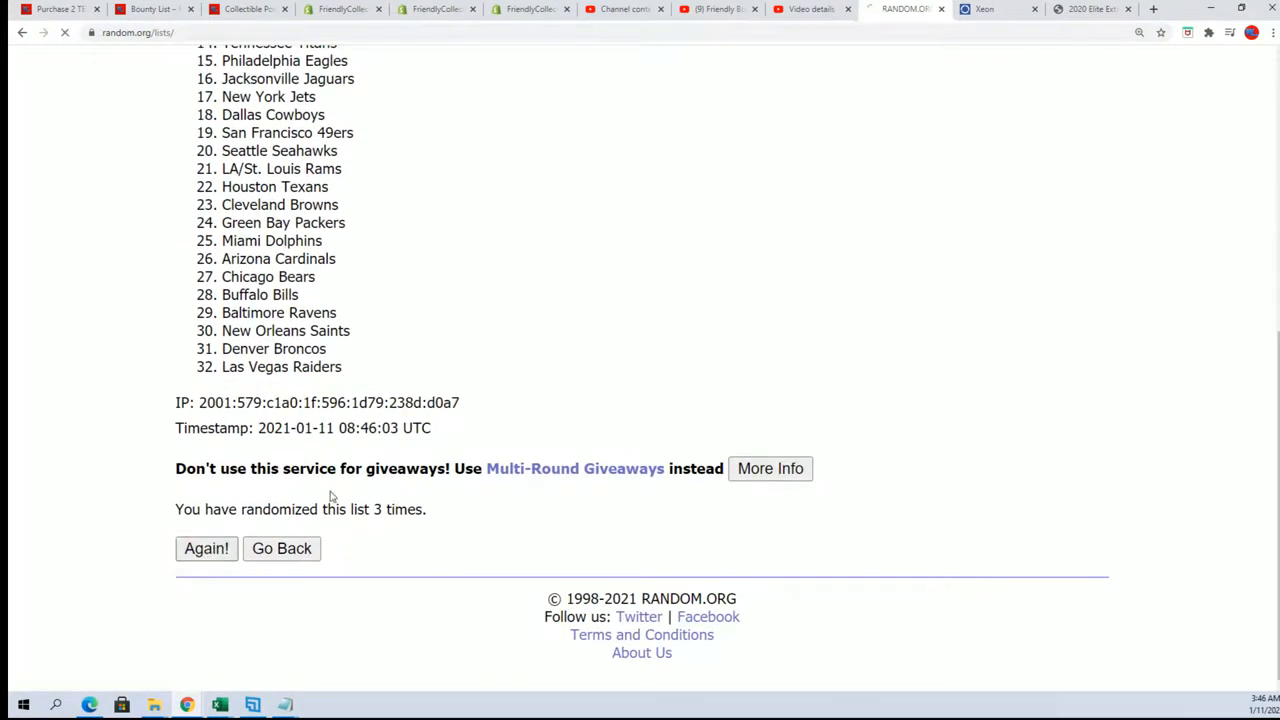
pyautogui.click(206, 548)
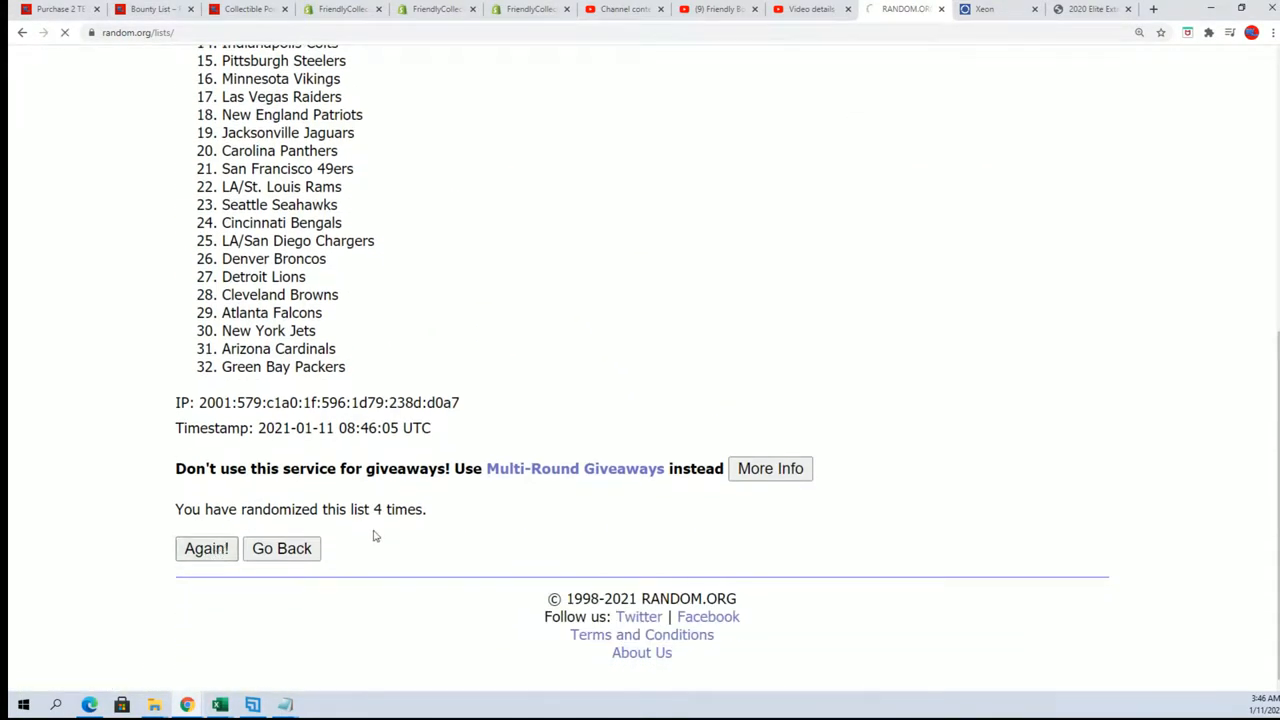
pyautogui.click(206, 548)
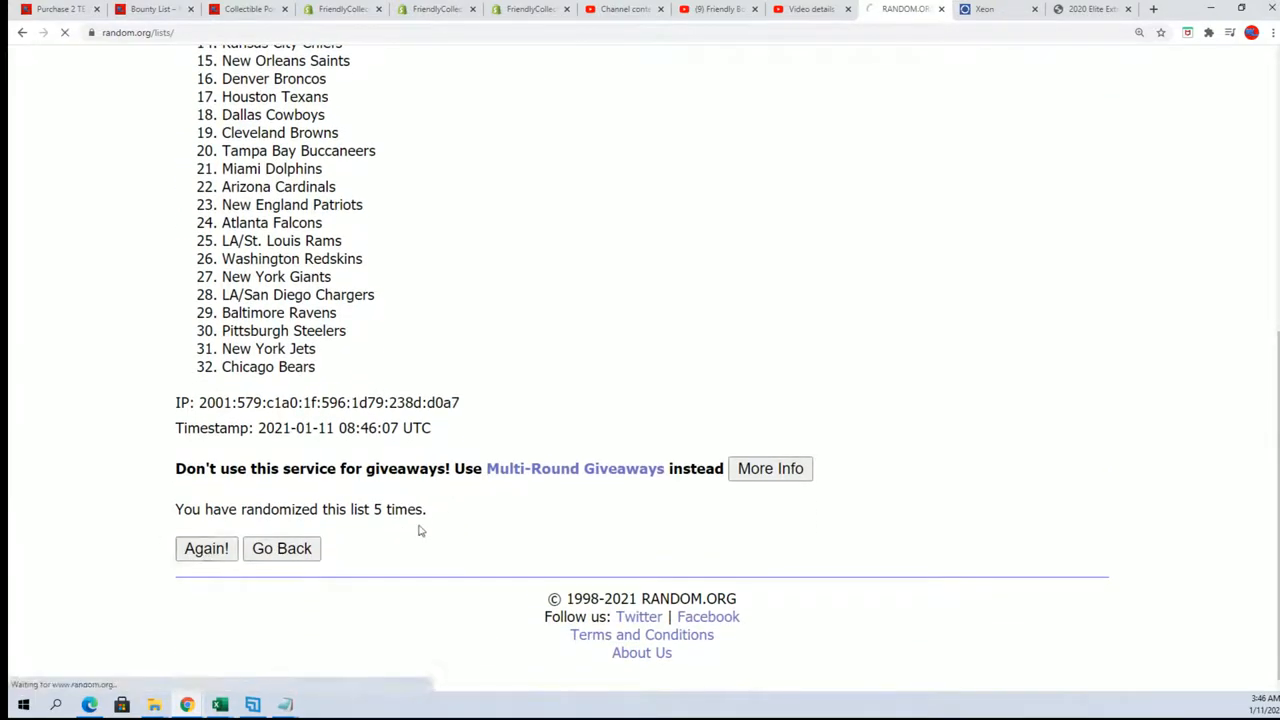
pyautogui.click(206, 548)
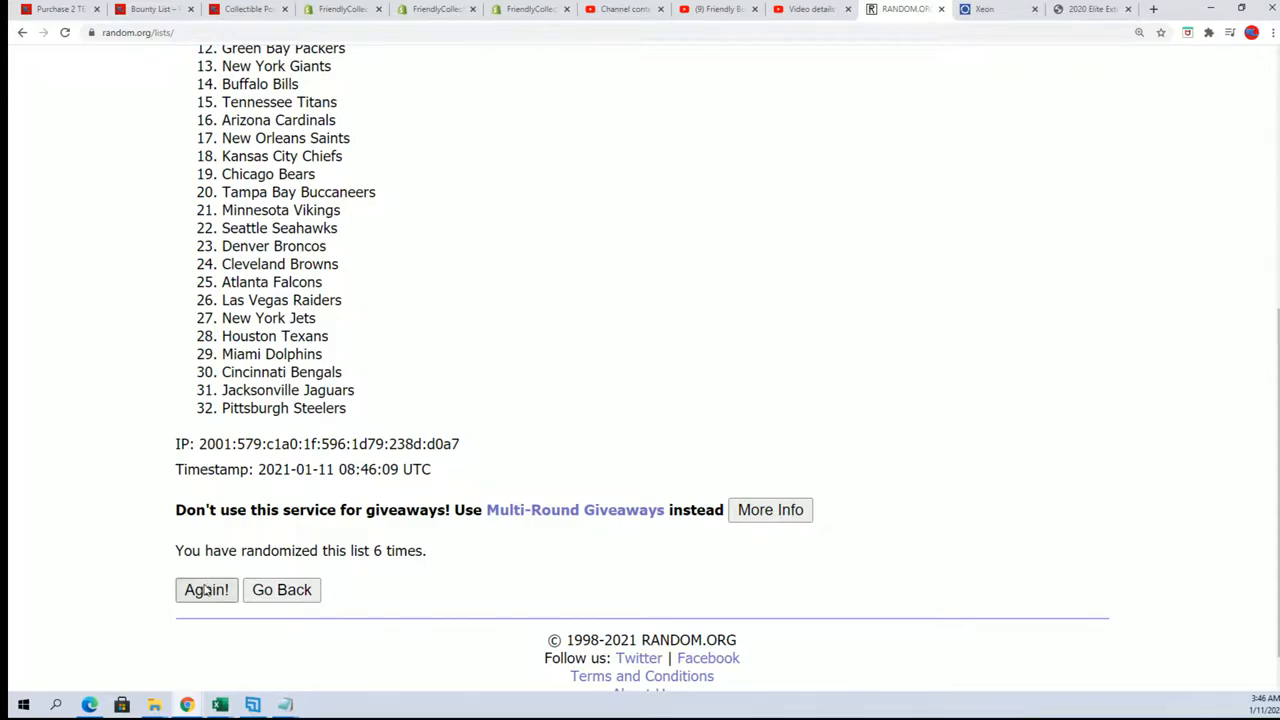
pyautogui.click(206, 590)
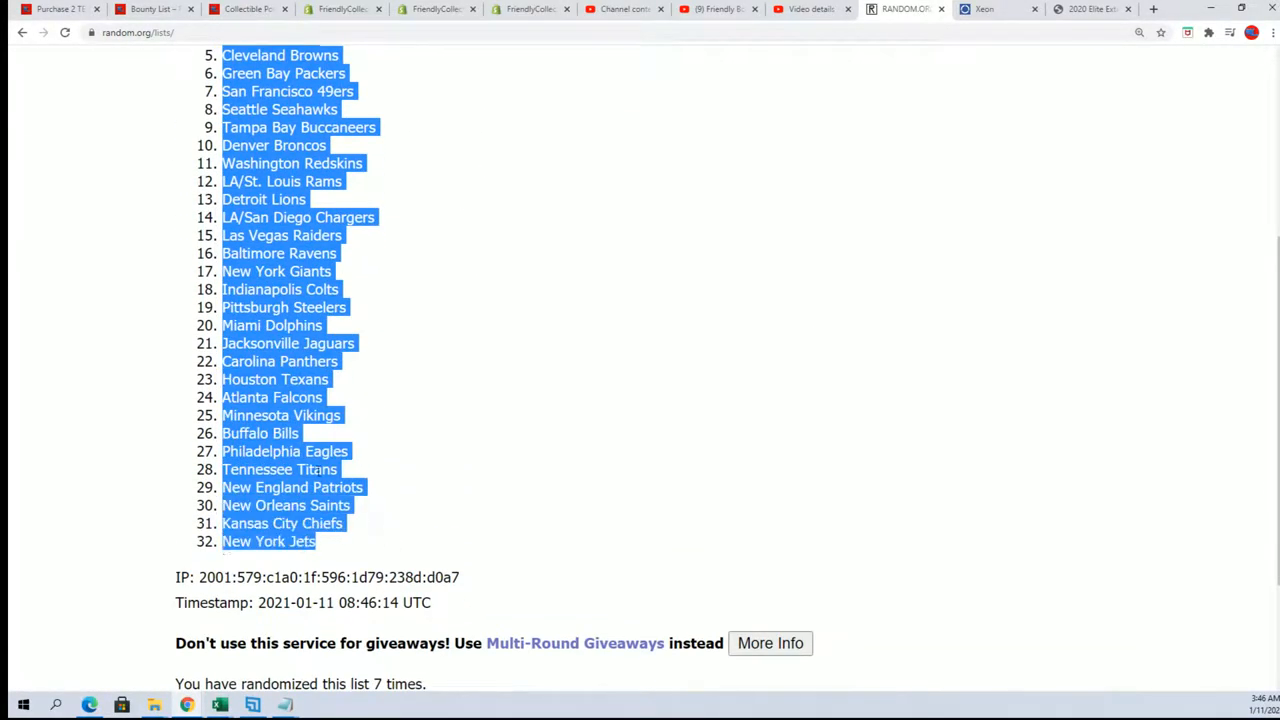
pyautogui.scroll(-3)
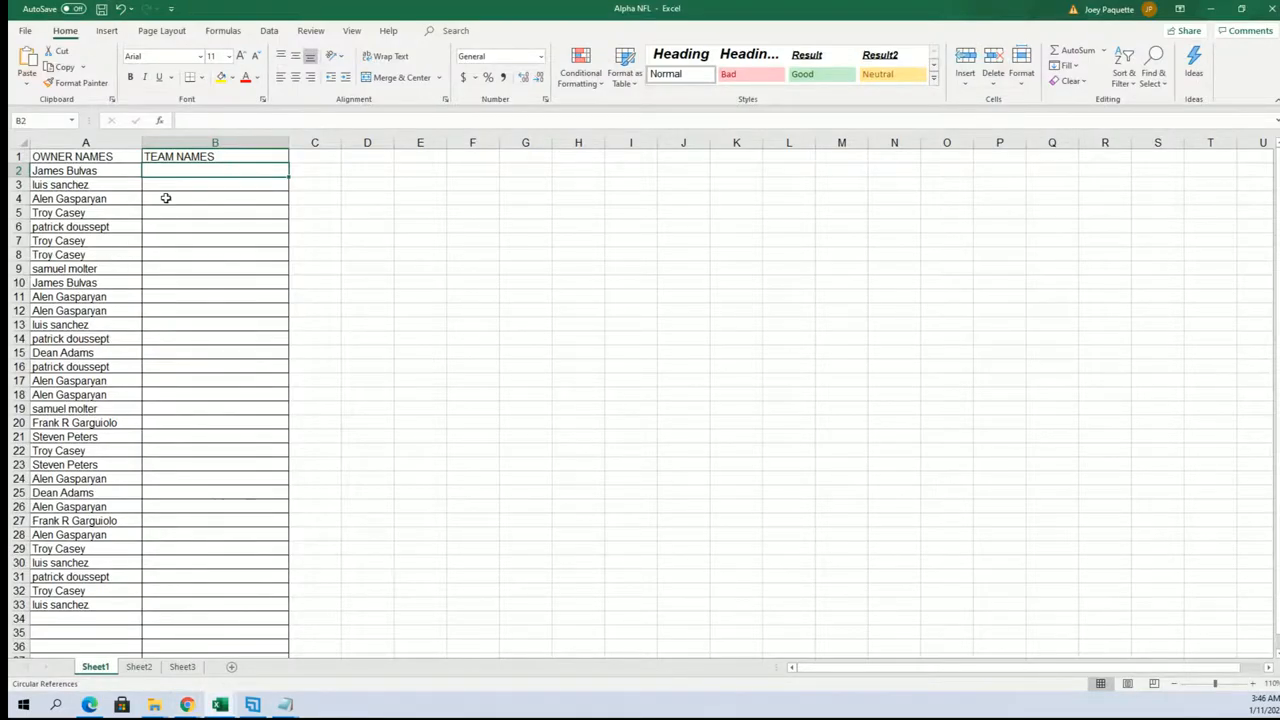
# Paste the shuffled NFL teams as plain text under TEAM NAMES starting at B2.
pyautogui.rightClick(216, 170)
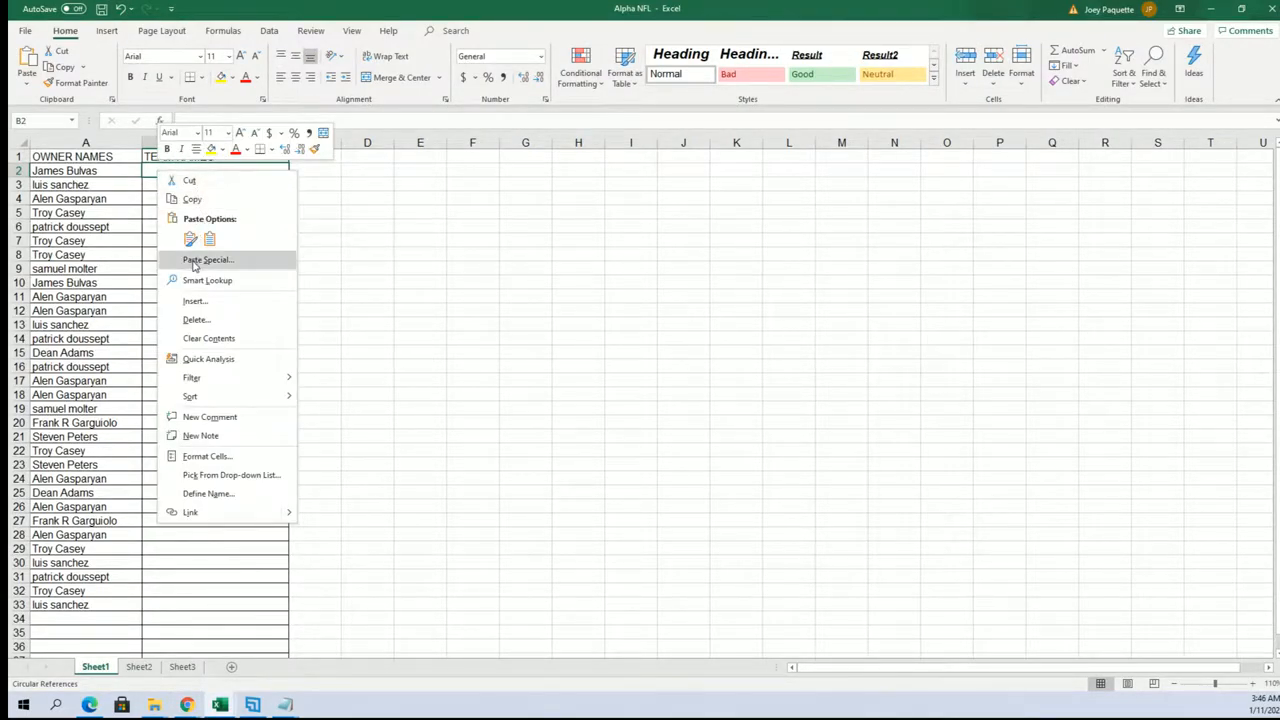
pyautogui.click(208, 260)
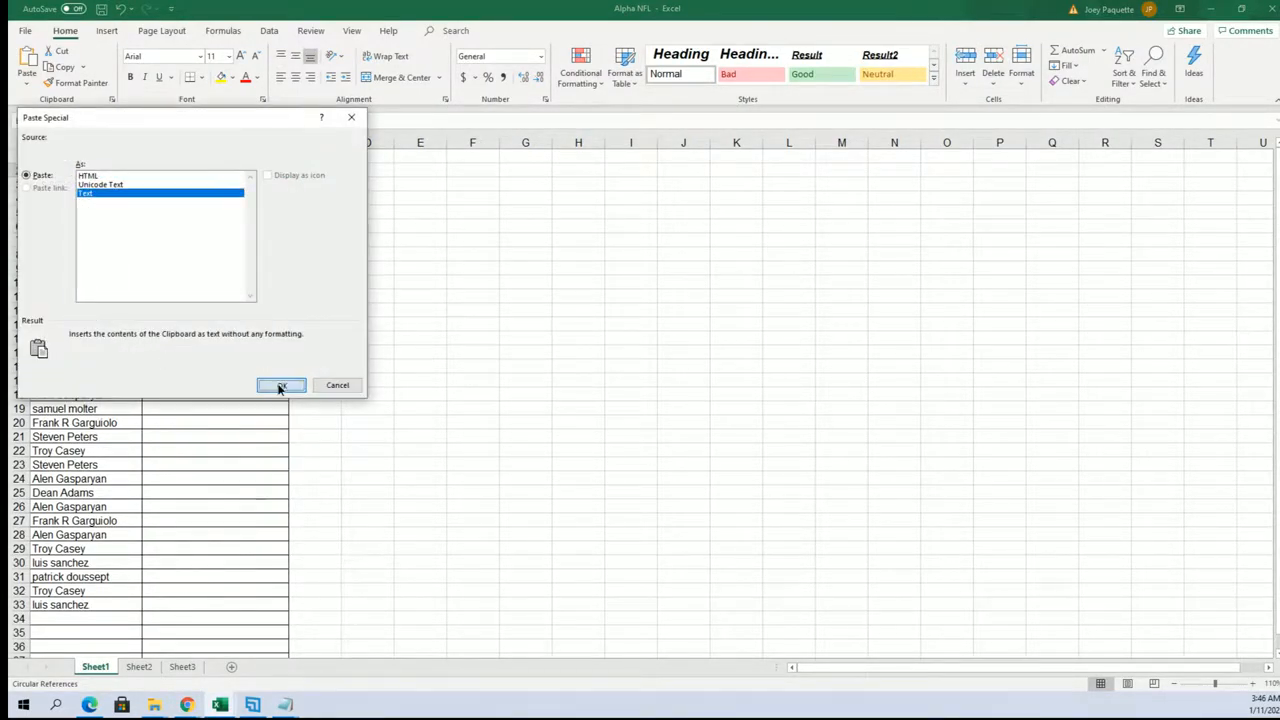
pyautogui.click(280, 384)
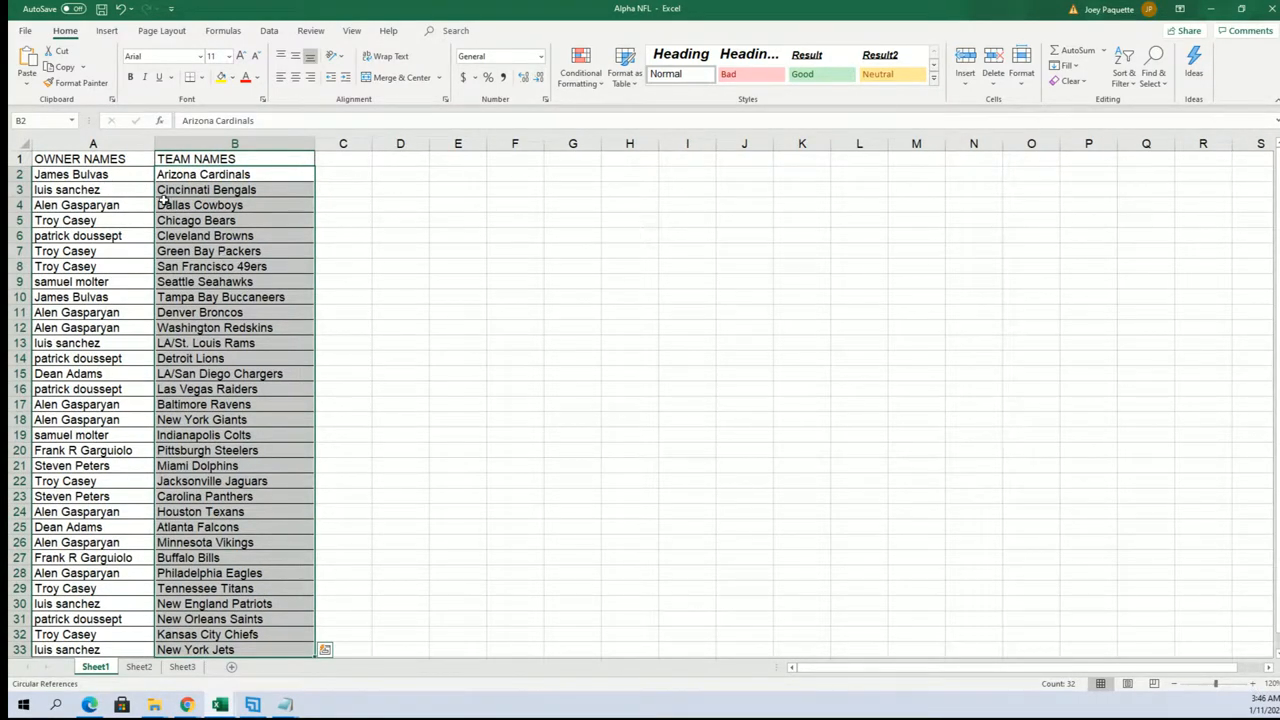
pyautogui.moveTo(190, 280)
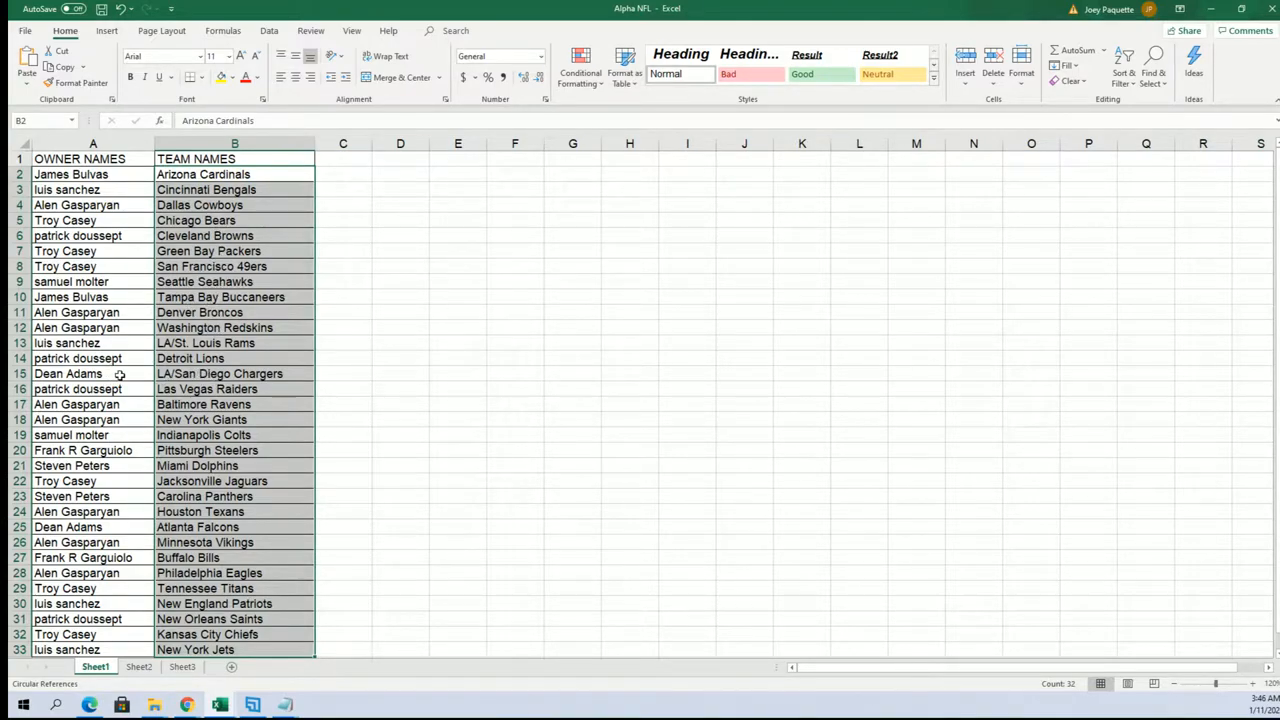
# Sort the owner–team rows A to Z by team name, expanding the selection to keep pairs together.
pyautogui.click(68, 374)
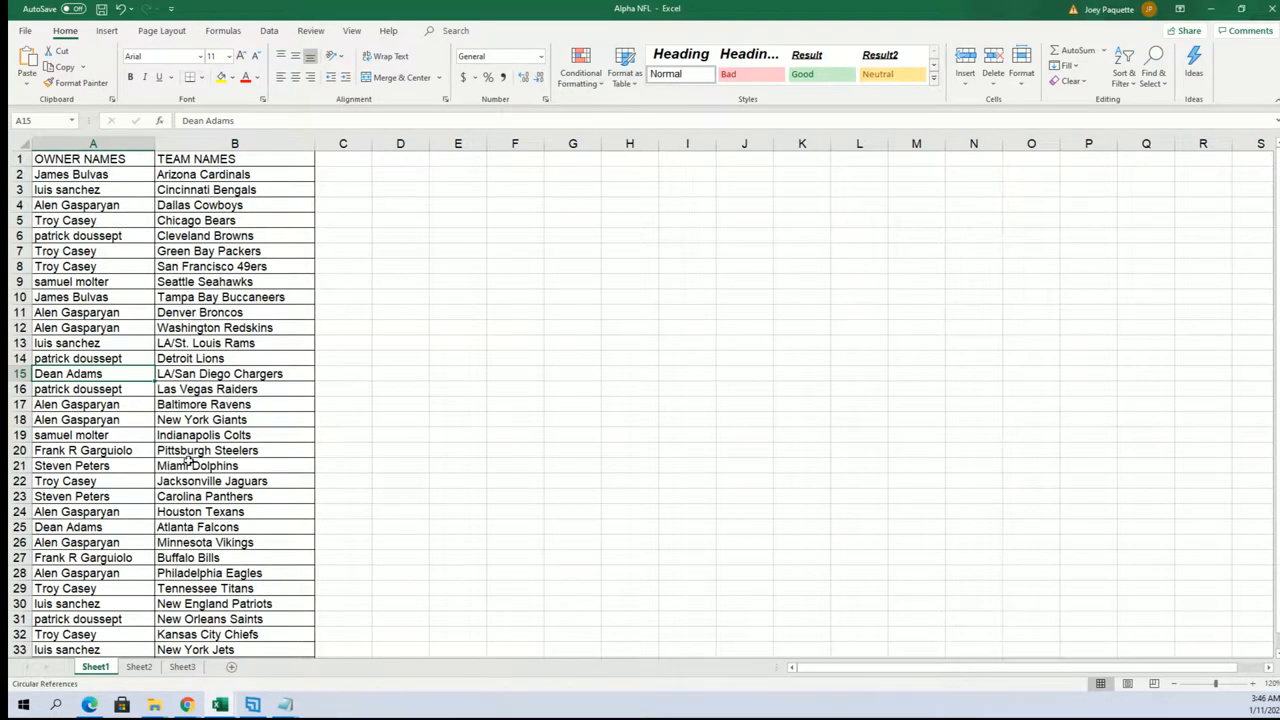
pyautogui.click(84, 464)
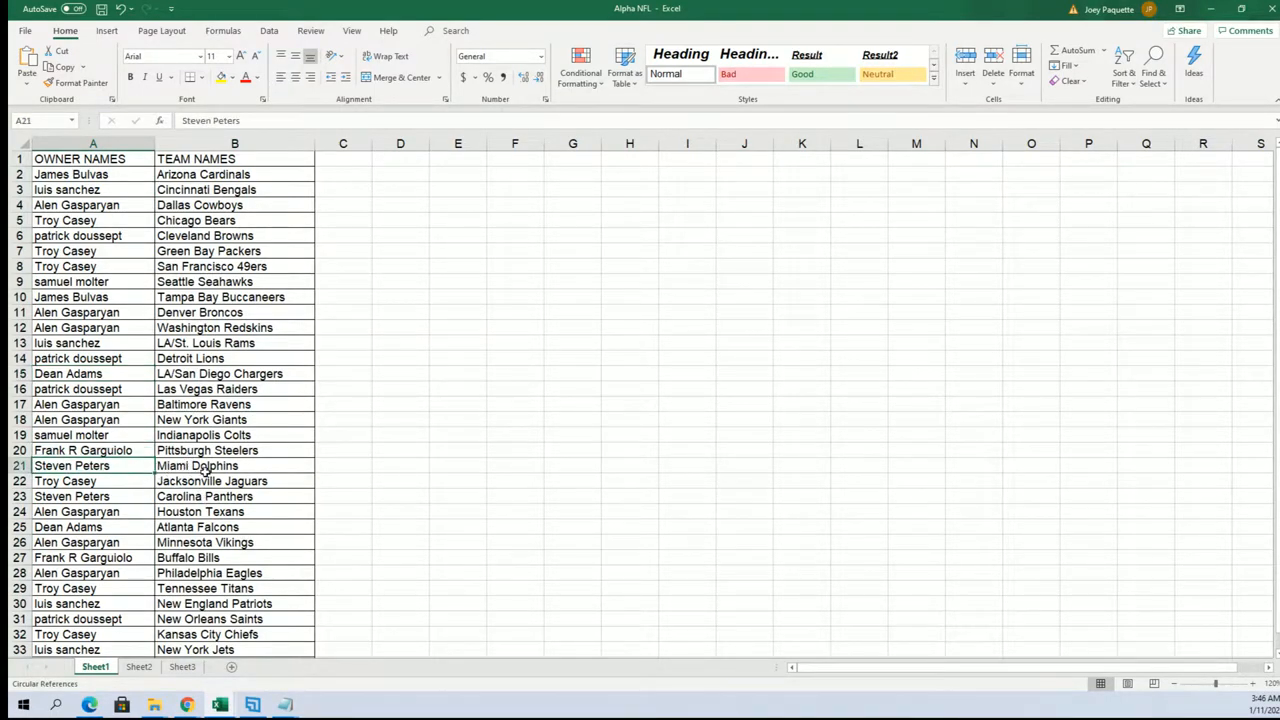
pyautogui.click(234, 464)
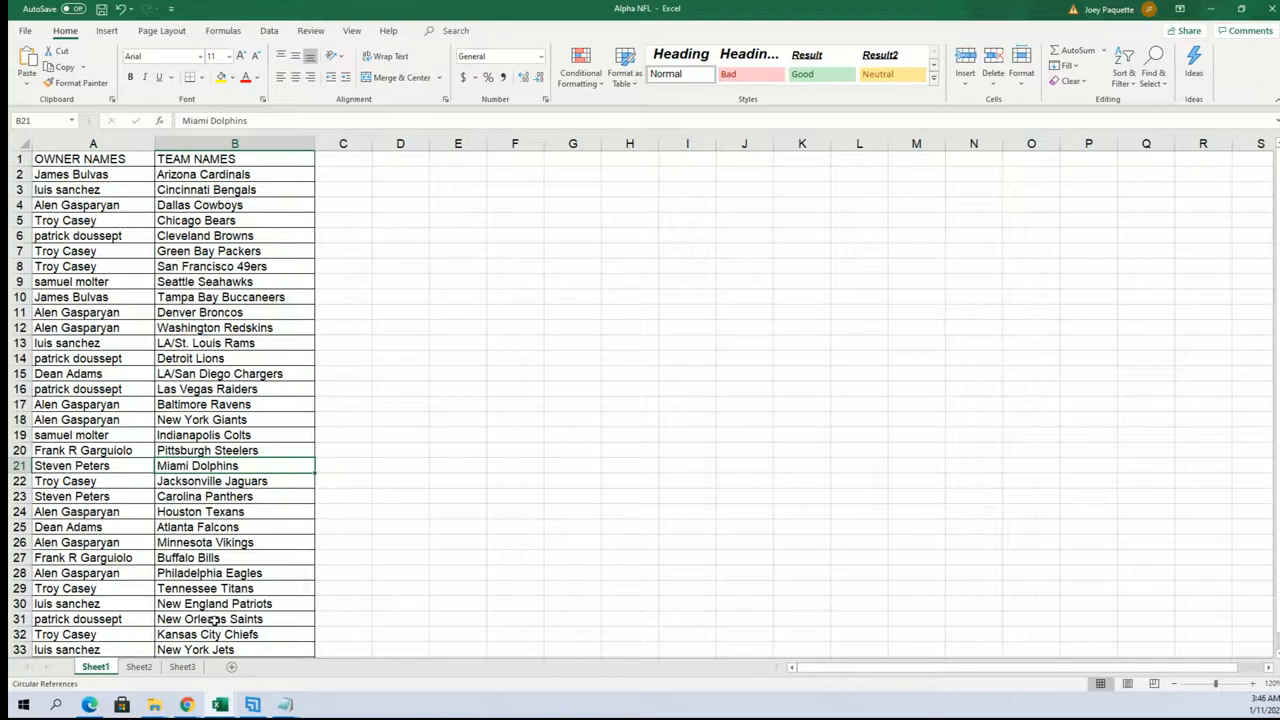
pyautogui.click(66, 188)
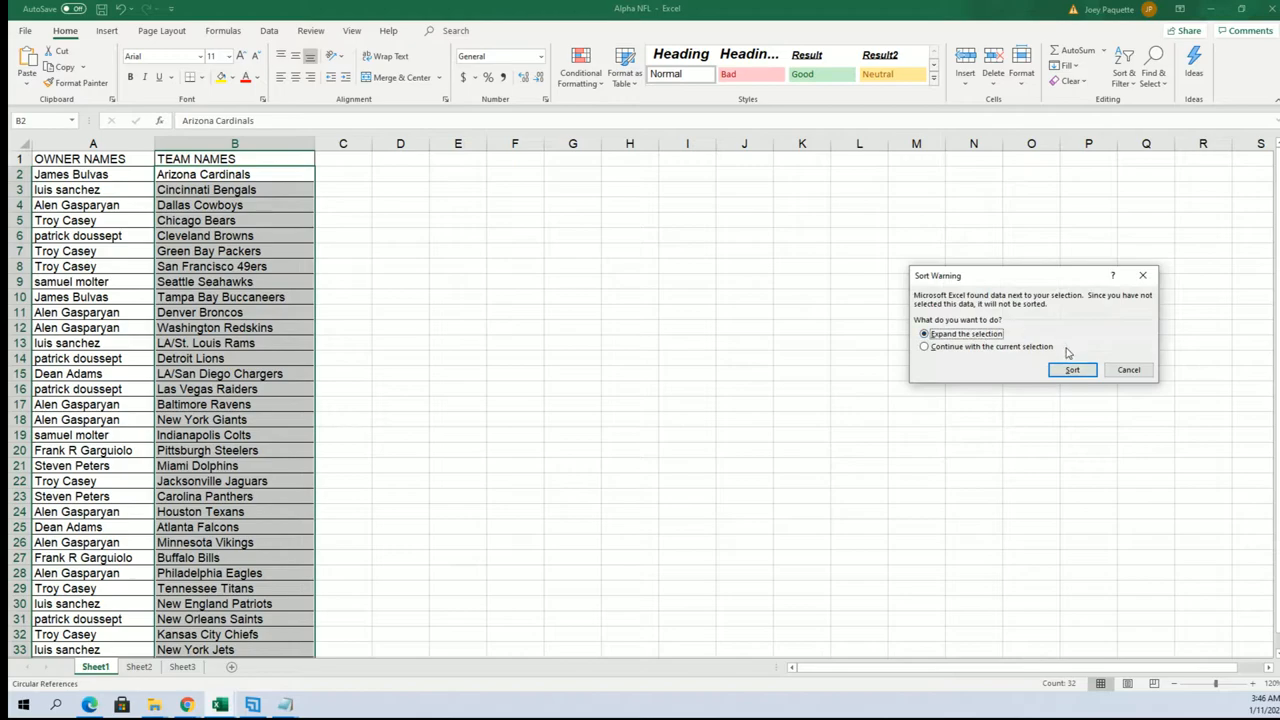
pyautogui.click(1072, 370)
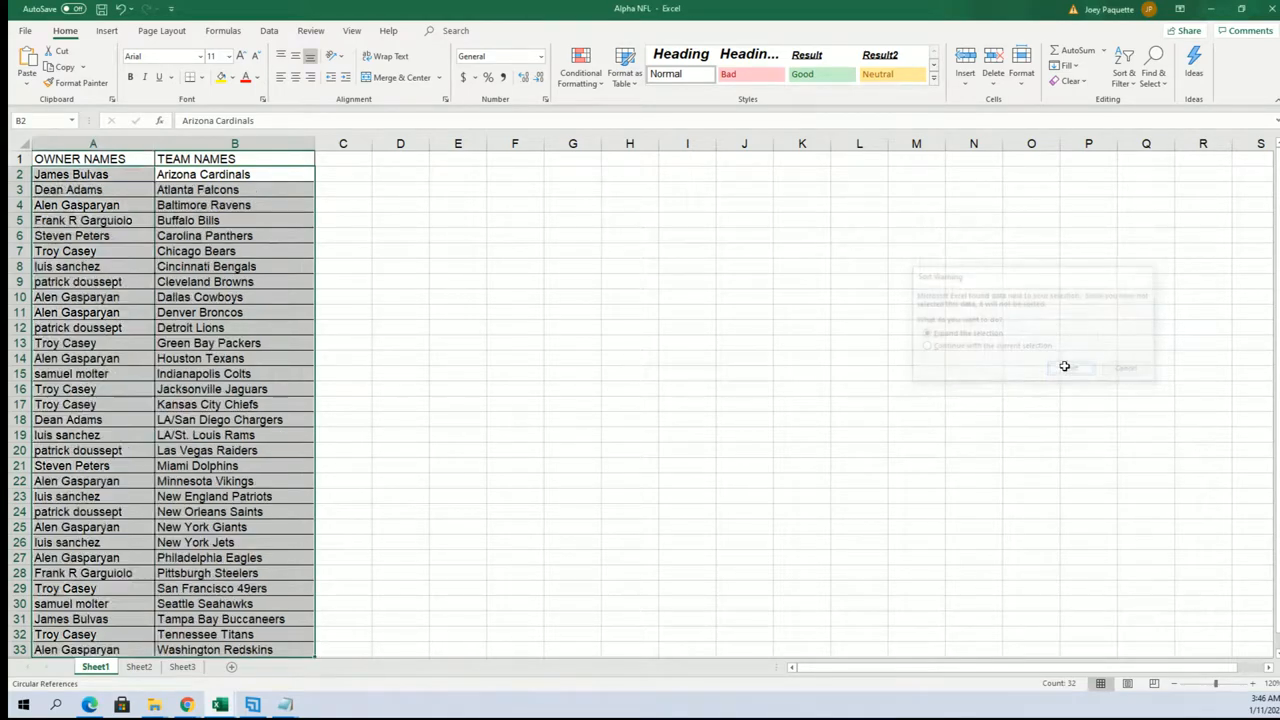